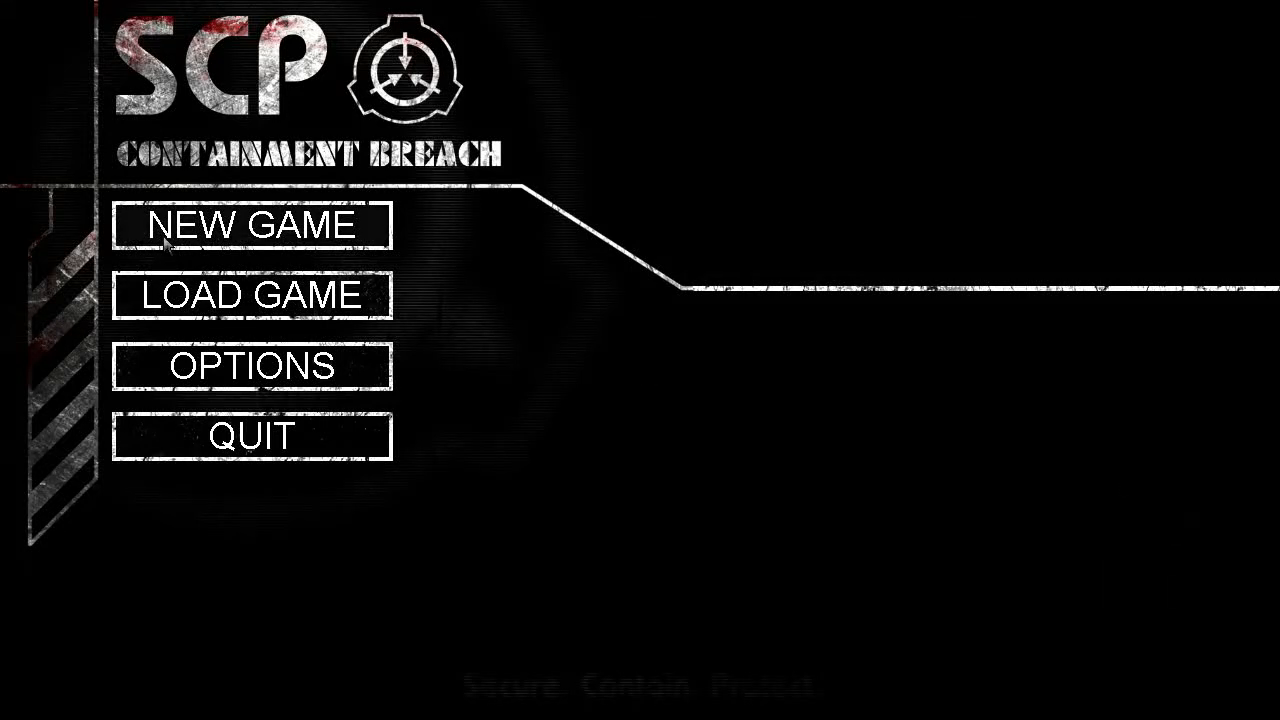
Step: Start a new Euclid-difficulty game with the intro sequence enabled and walk into the facility
left_click(251, 225)
type("will")
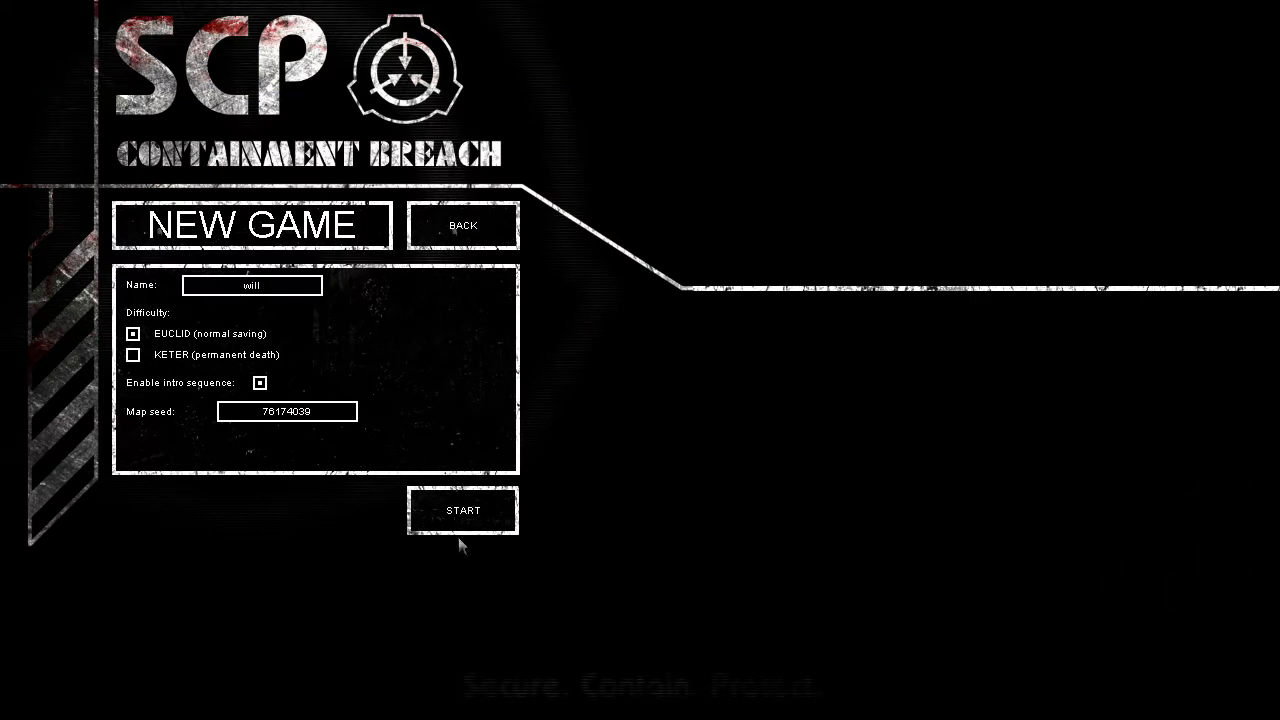
left_click(462, 510)
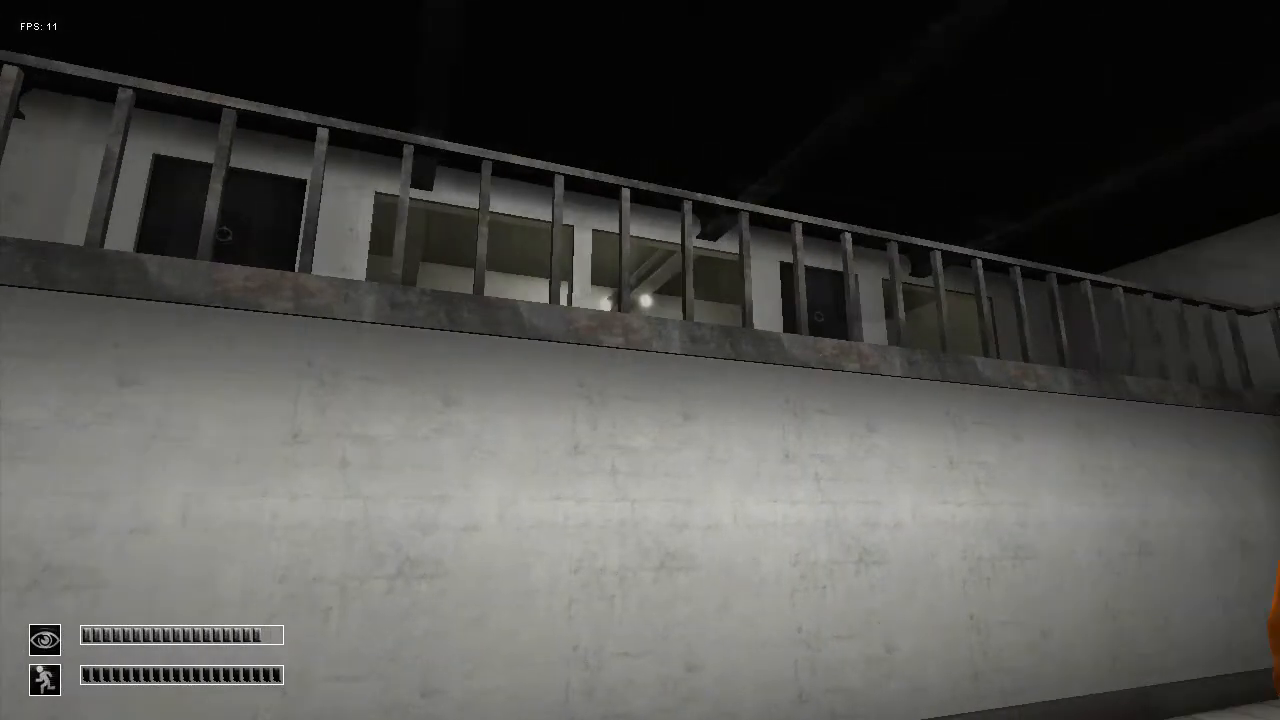